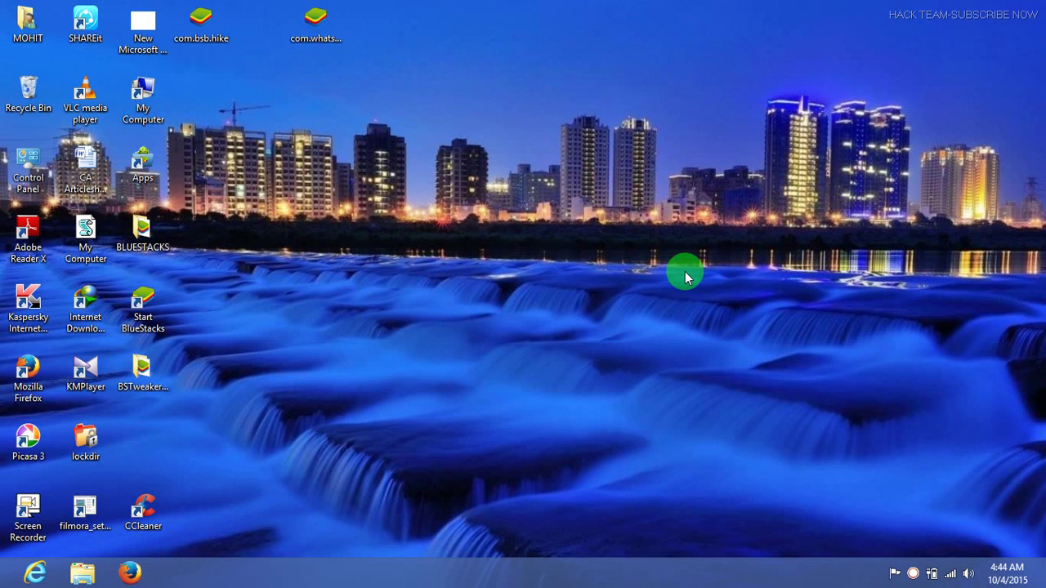
pyautogui.moveTo(652, 294)
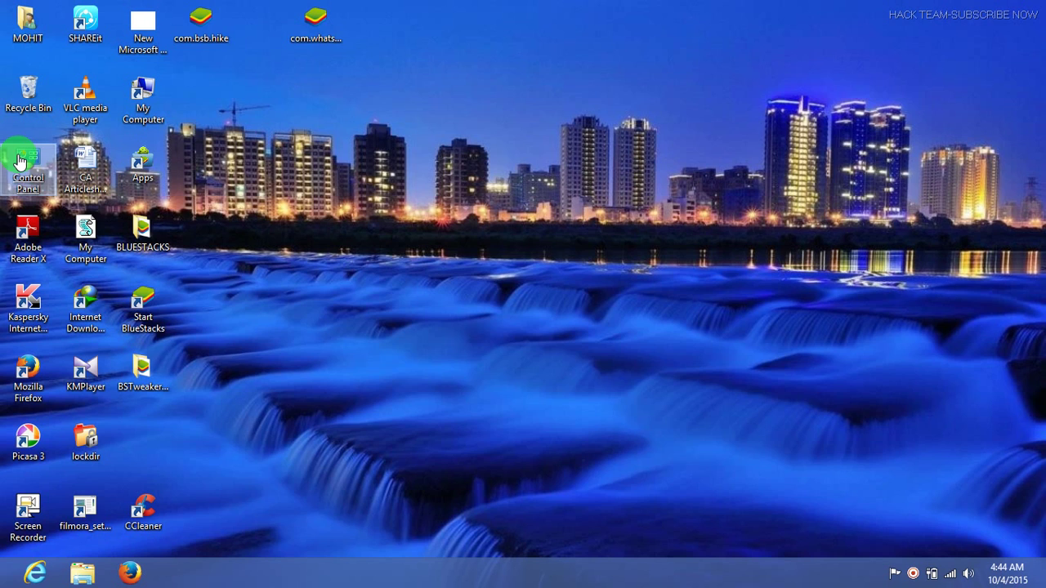
# - Open the administrator account's change page from Control Panel, then minimize Control Panel
pyautogui.doubleClick(27, 160)
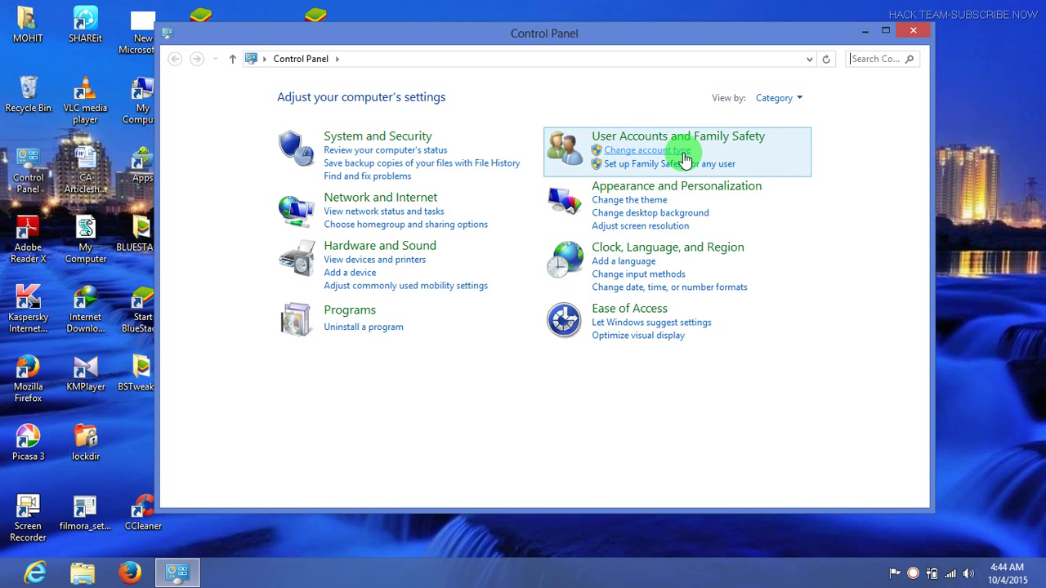
pyautogui.click(647, 150)
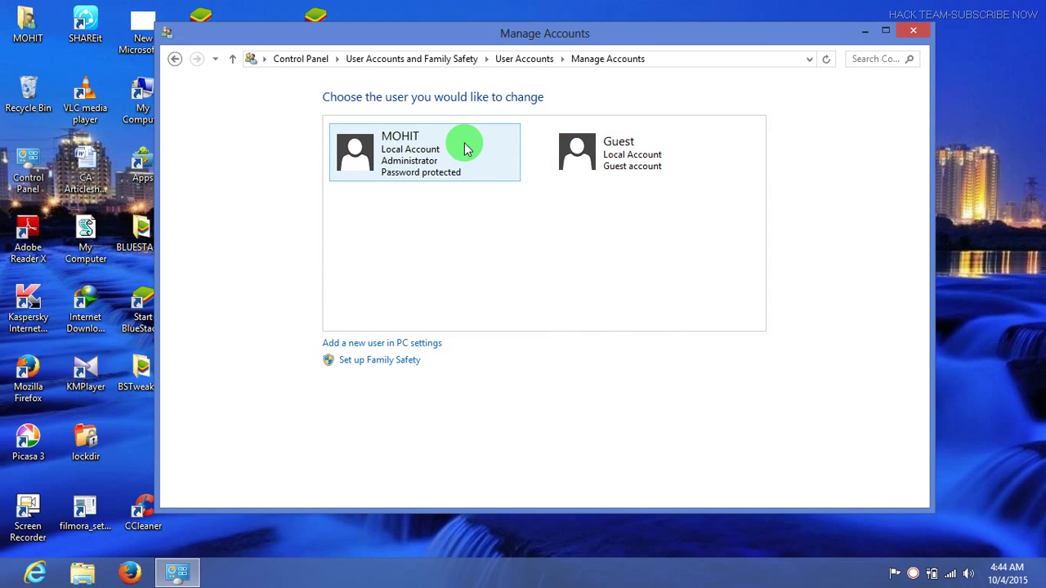
pyautogui.click(424, 151)
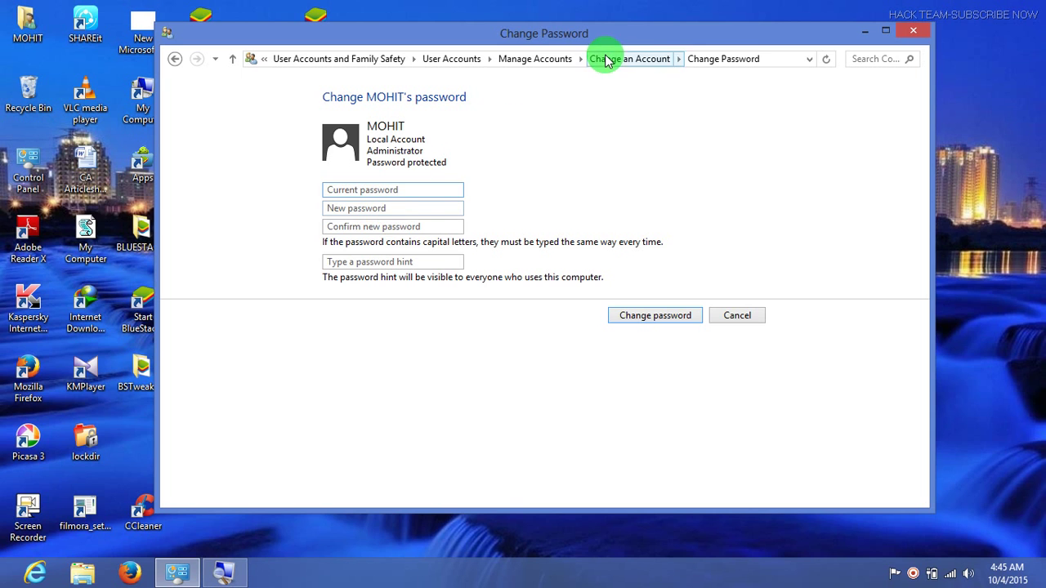
pyautogui.click(913, 30)
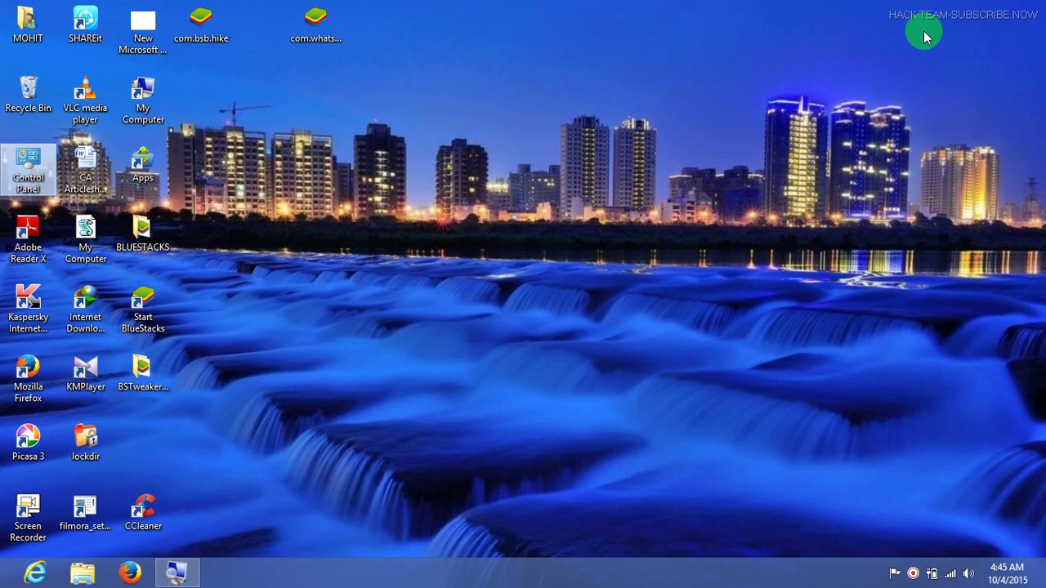
pyautogui.moveTo(567, 251)
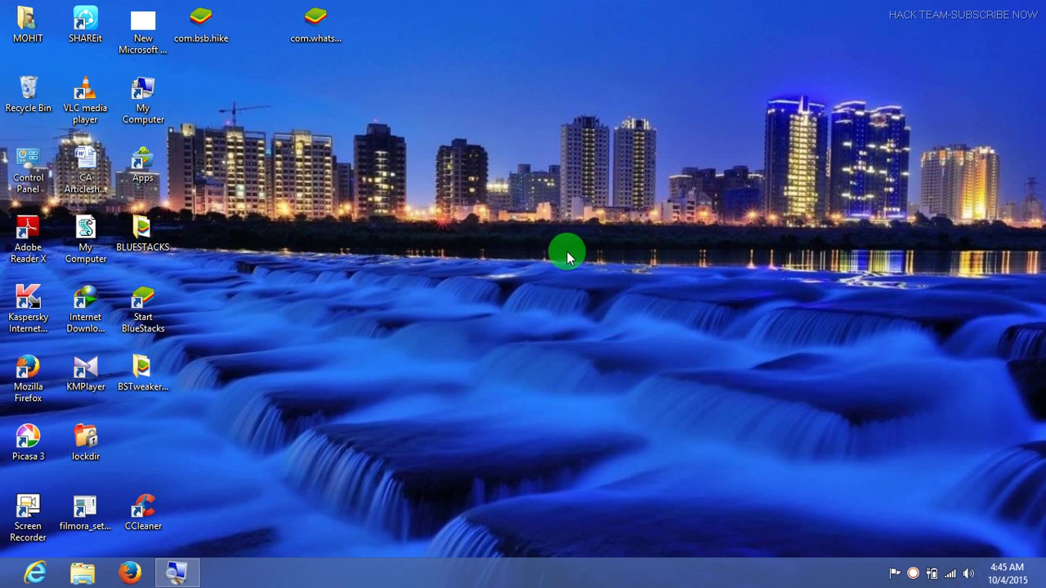
pyautogui.click(146, 100)
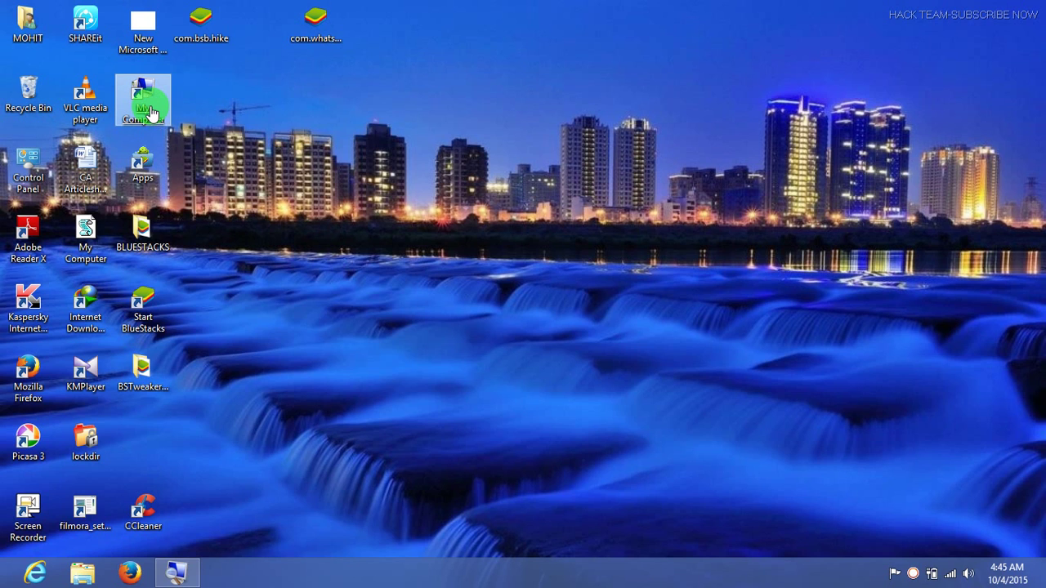
pyautogui.moveTo(148, 110)
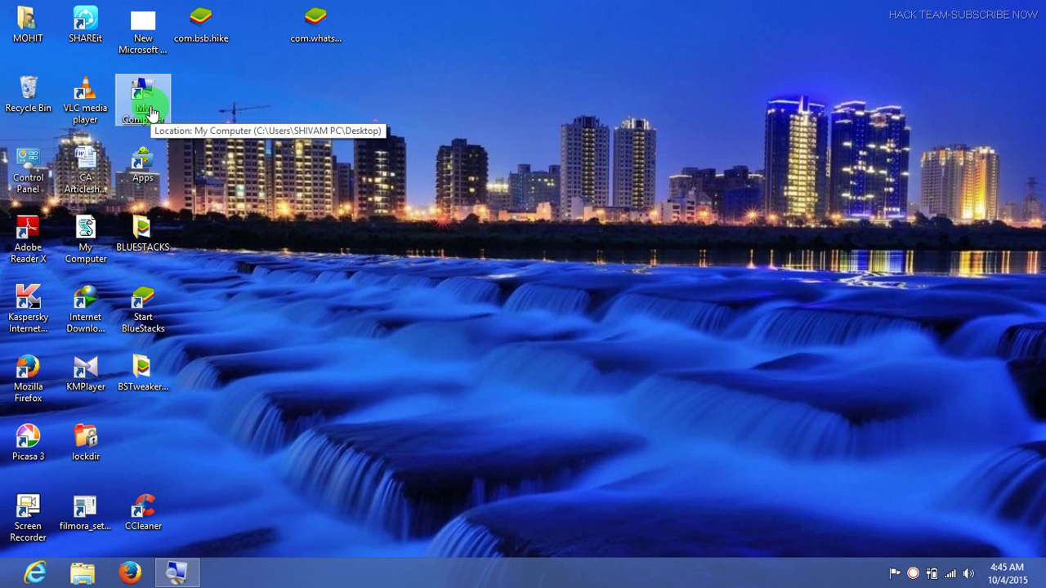
pyautogui.moveTo(176, 109)
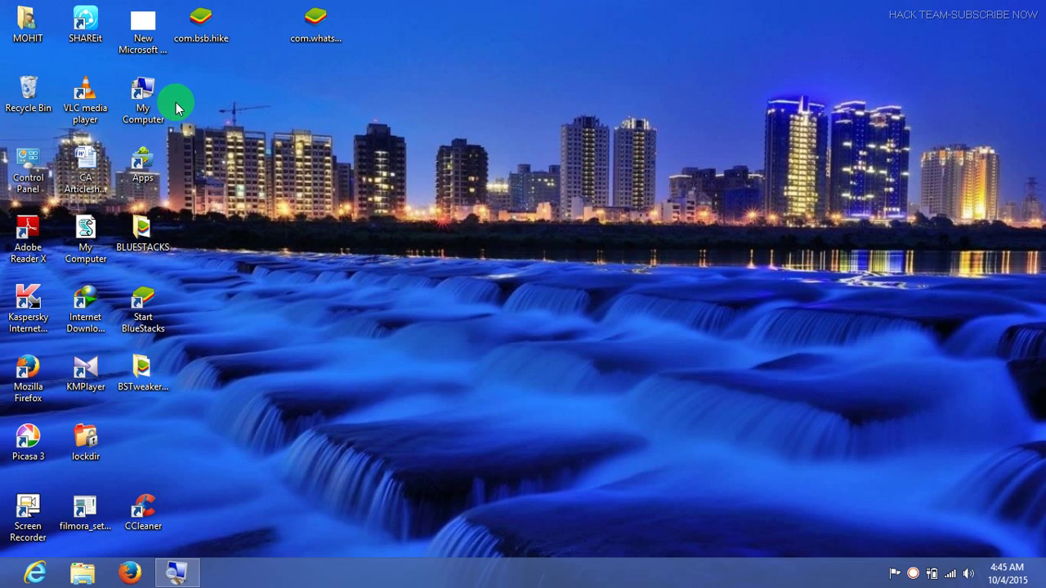
# - Open the My Computer desktop shortcut in File Explorer
pyautogui.doubleClick(142, 94)
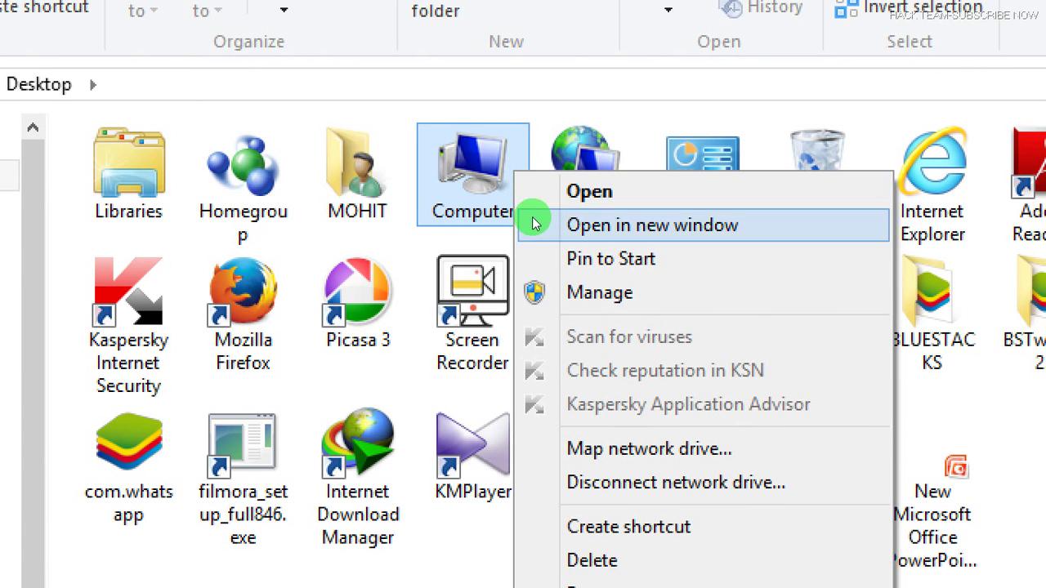
pyautogui.moveTo(553, 242)
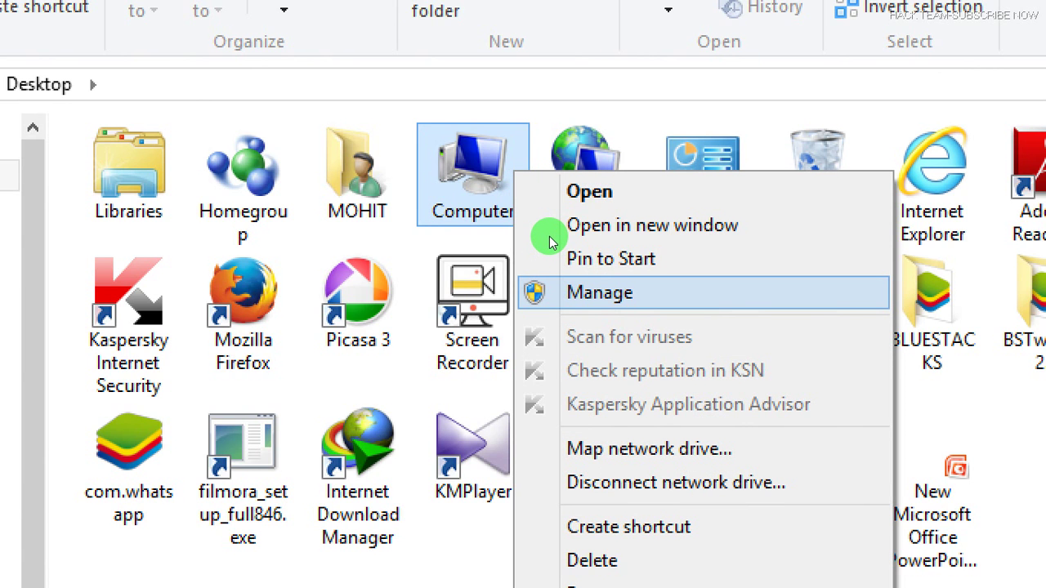
pyautogui.moveTo(554, 235)
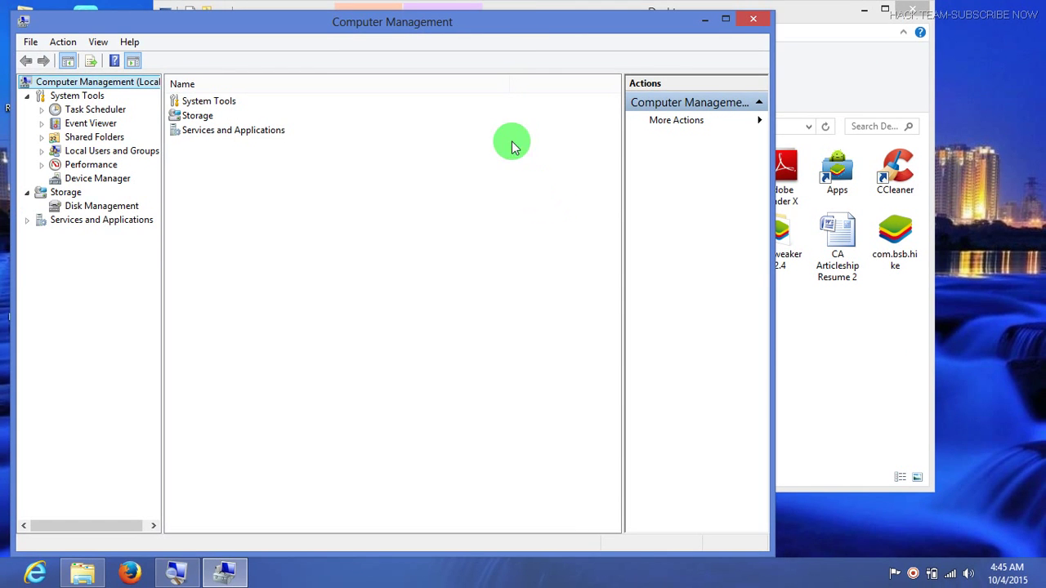
# - Reposition the Computer Management window and expand Local Users and Groups
pyautogui.moveTo(513, 143); pyautogui.dragTo(481, 35)
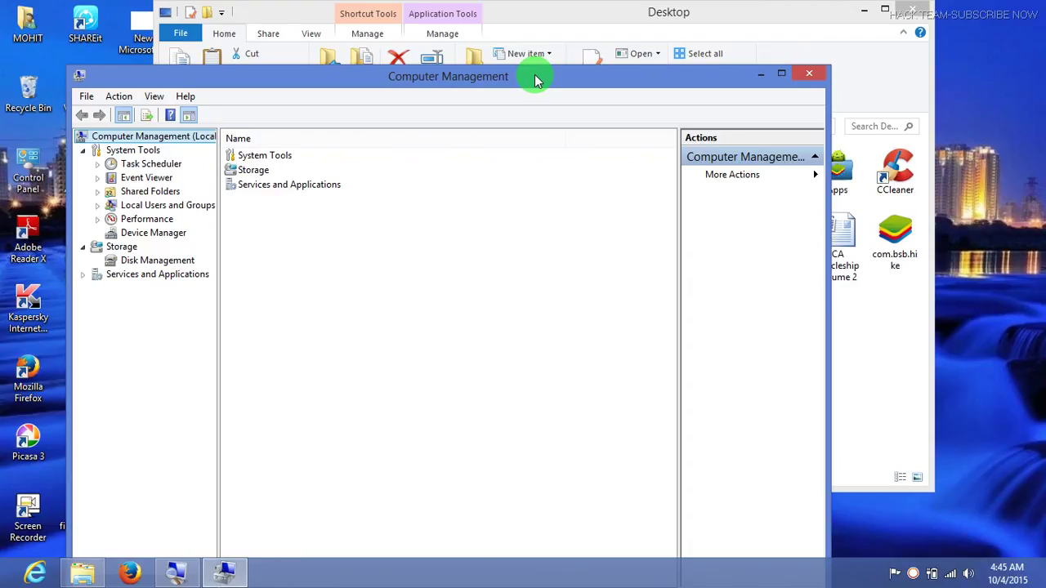
pyautogui.moveTo(265, 131)
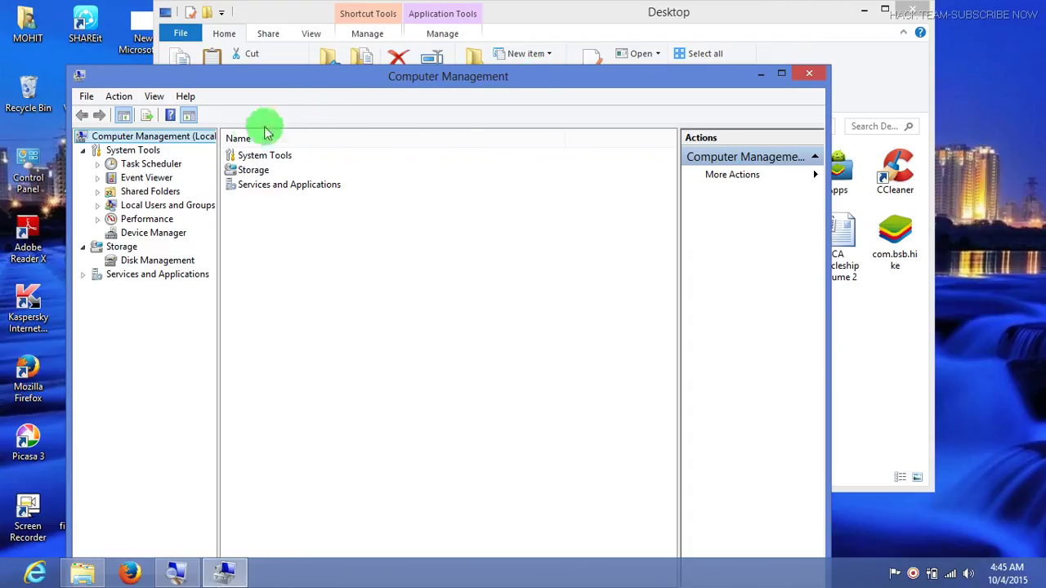
pyautogui.moveTo(156, 205)
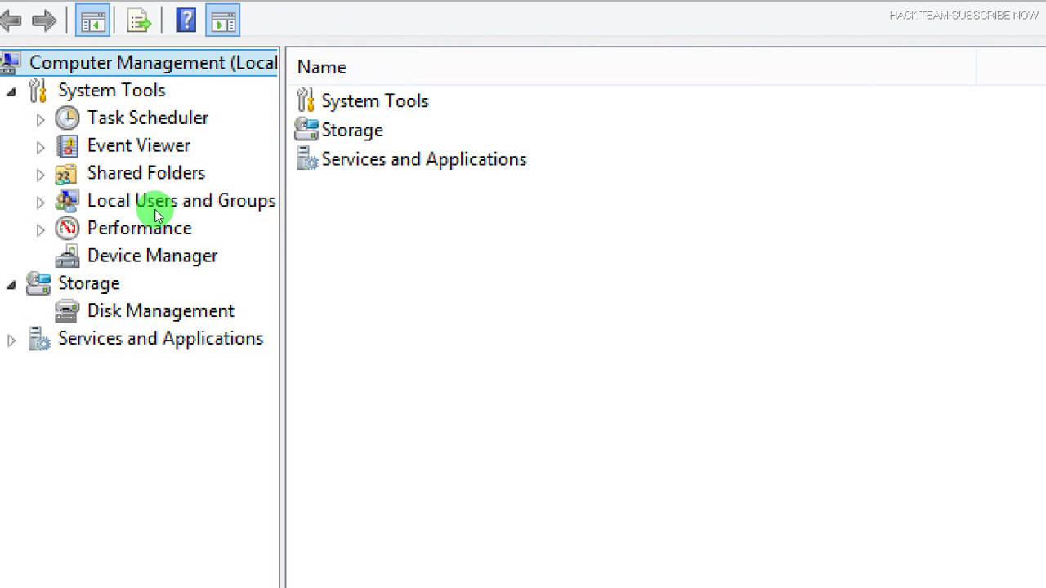
pyautogui.click(163, 200)
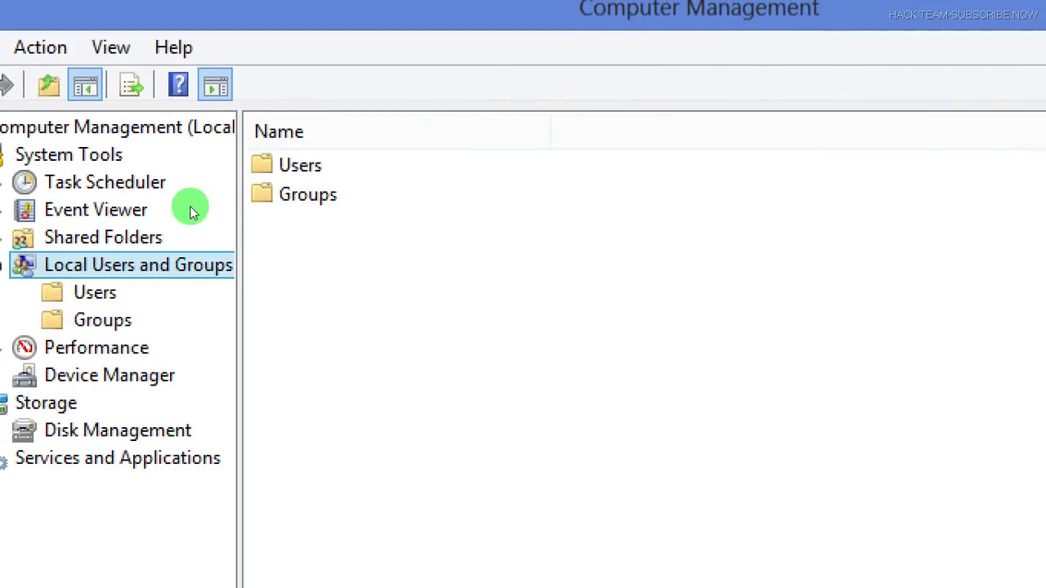
pyautogui.moveTo(180, 211)
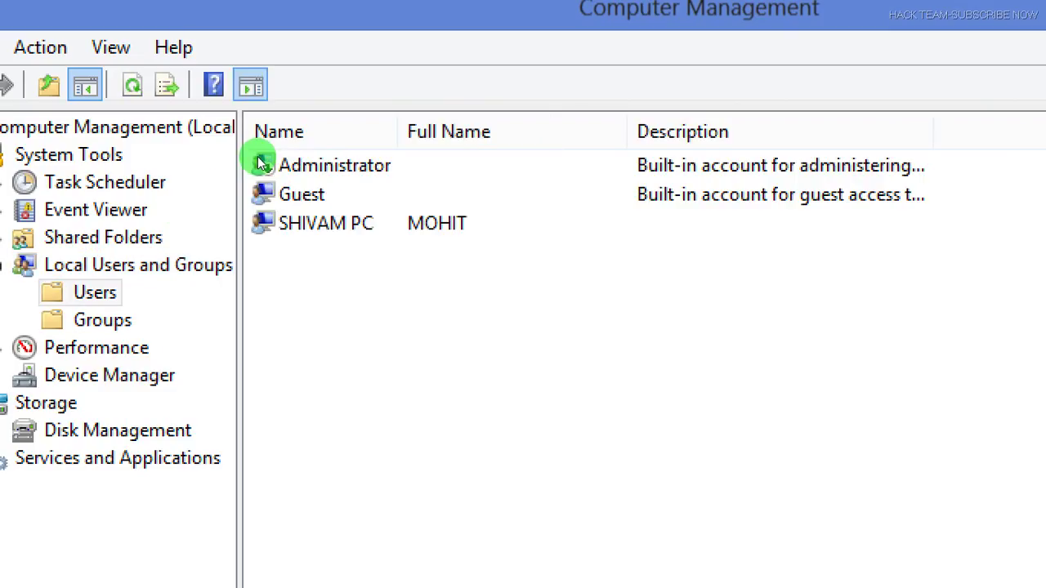
pyautogui.moveTo(311, 194)
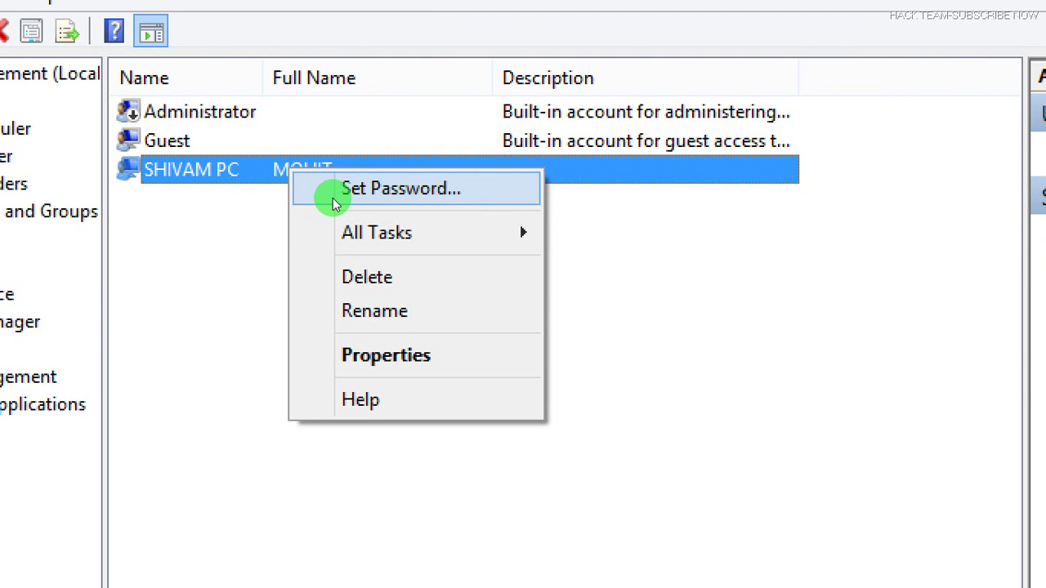
# - Set a new password for the SHIVAM PC account, accepting the data-loss warning
pyautogui.click(400, 189)
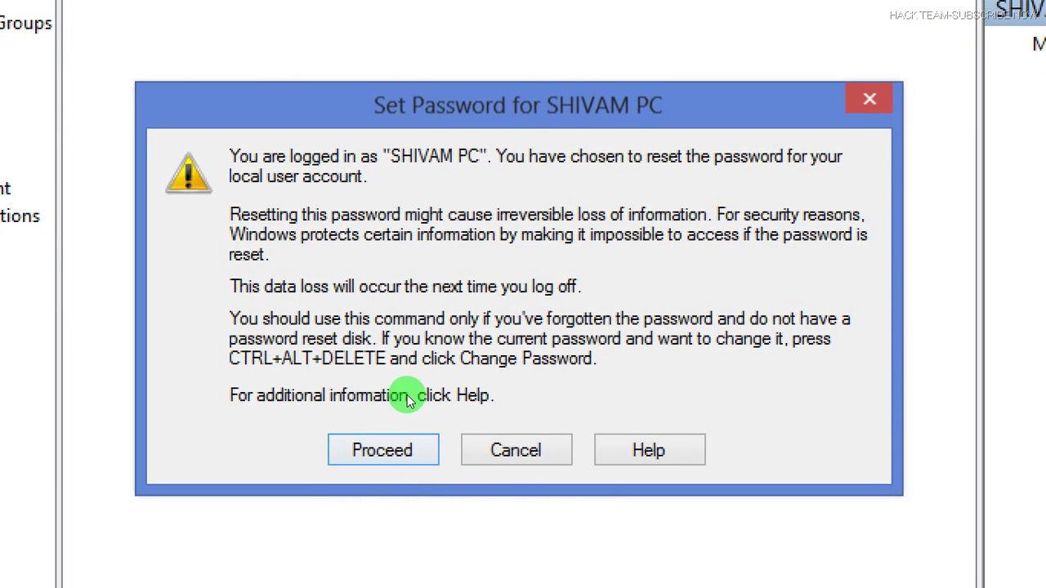
pyautogui.moveTo(364, 427)
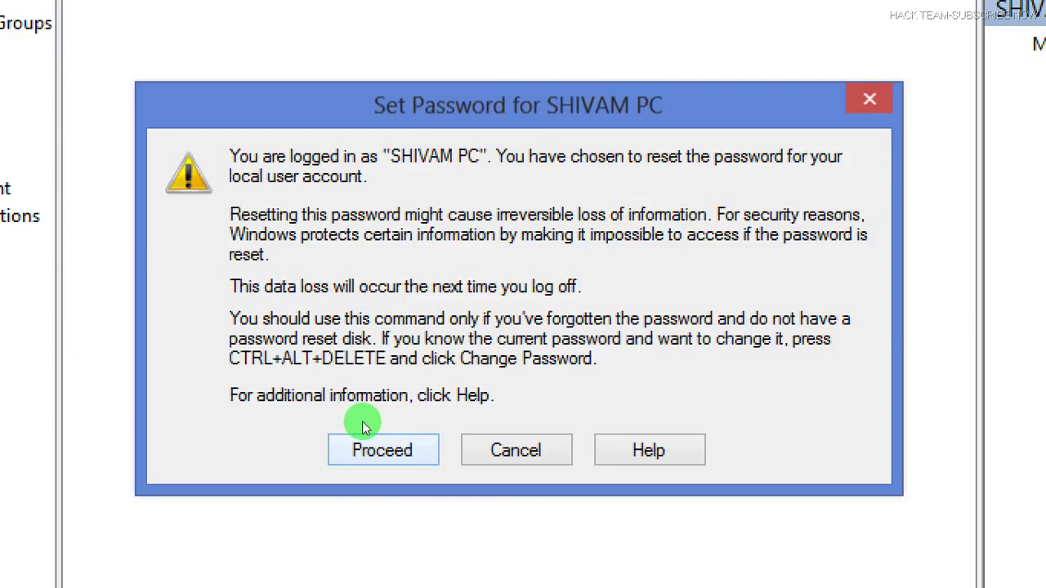
pyautogui.click(382, 449)
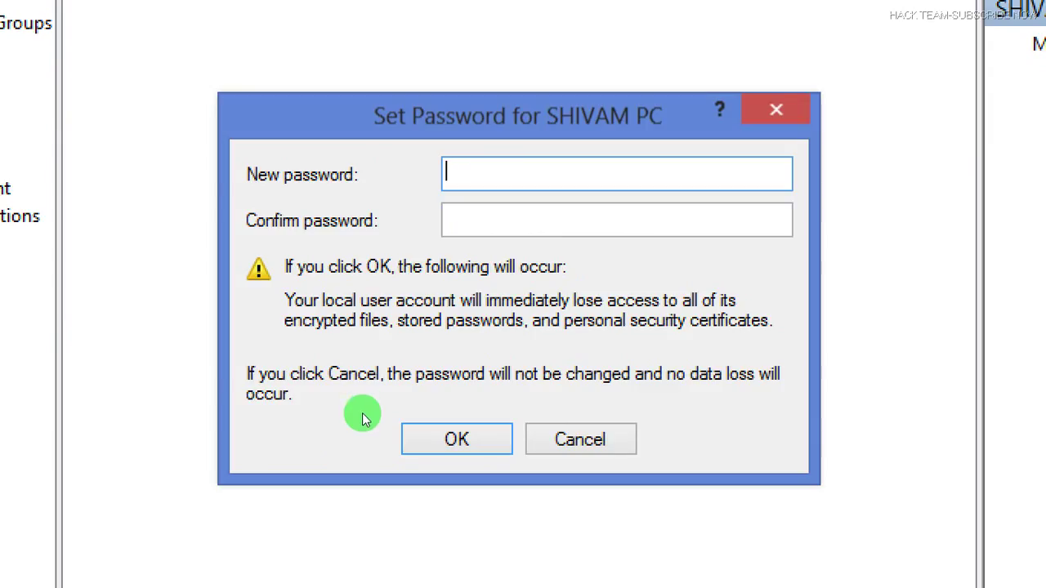
pyautogui.moveTo(413, 270)
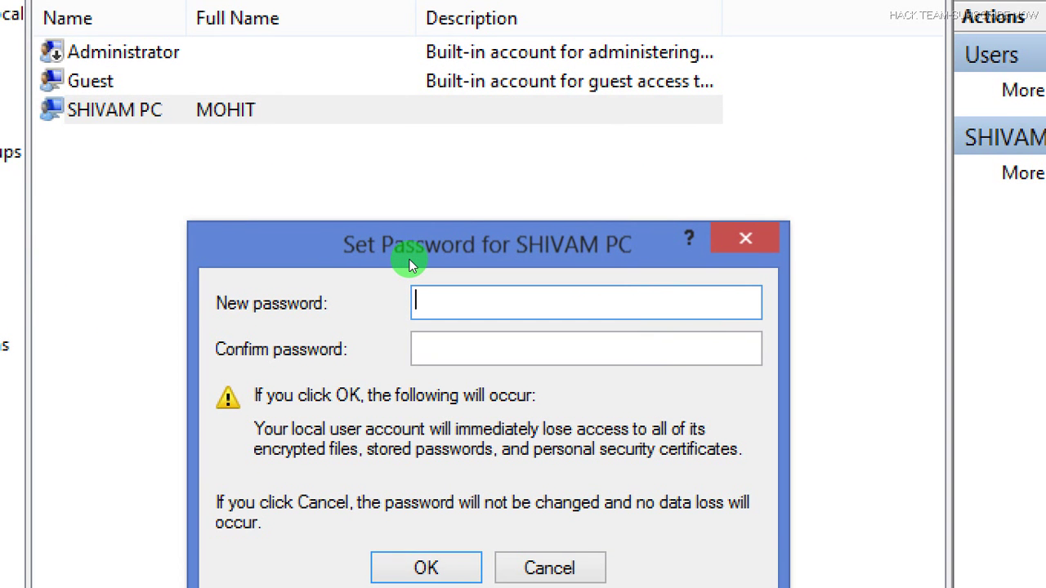
pyautogui.moveTo(411, 250)
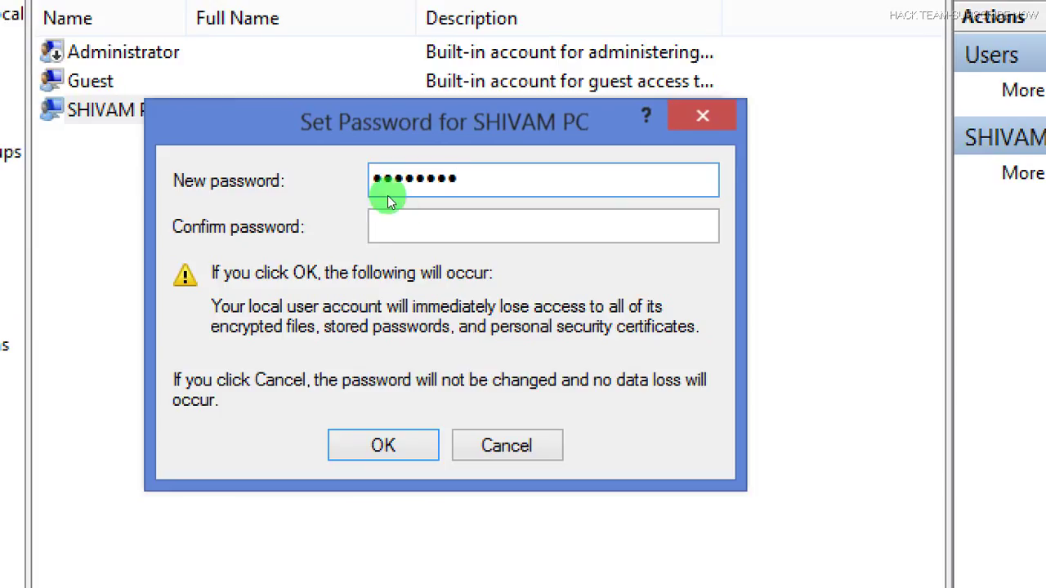
pyautogui.write('•••')
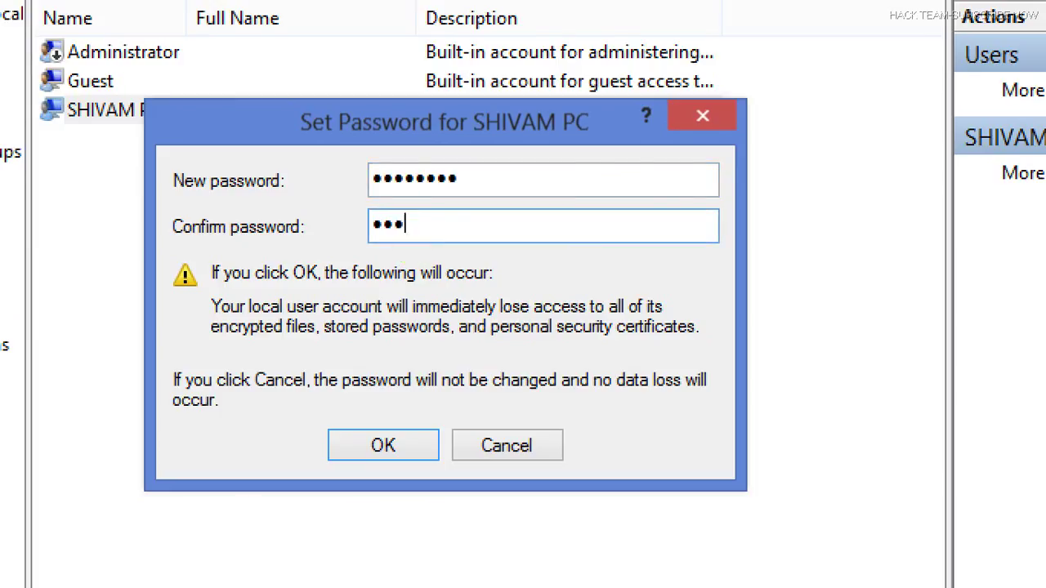
pyautogui.write('•••••')
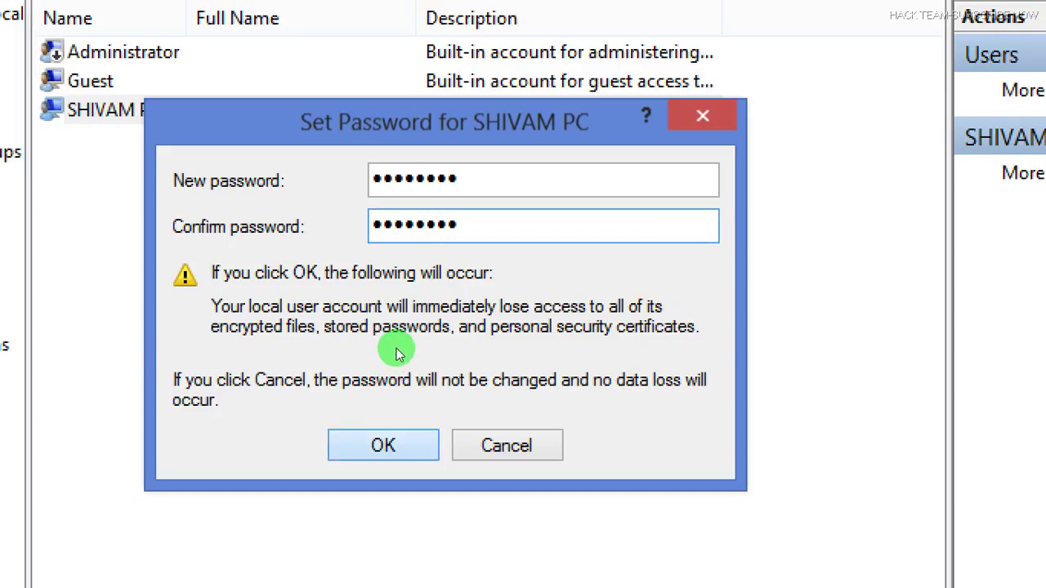
pyautogui.click(382, 445)
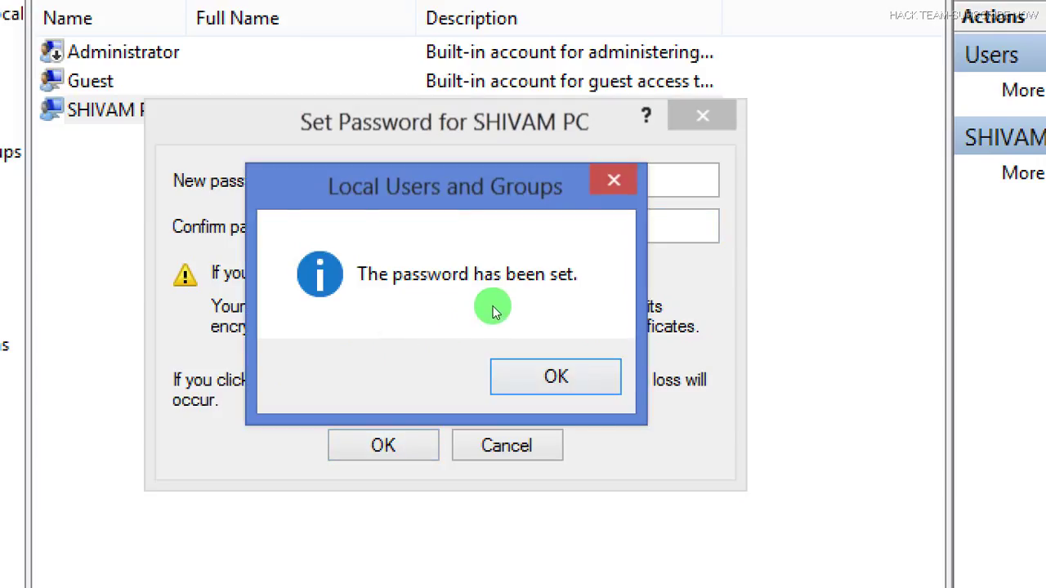
# - Dismiss the password-set confirmation and close Computer Management
pyautogui.click(554, 377)
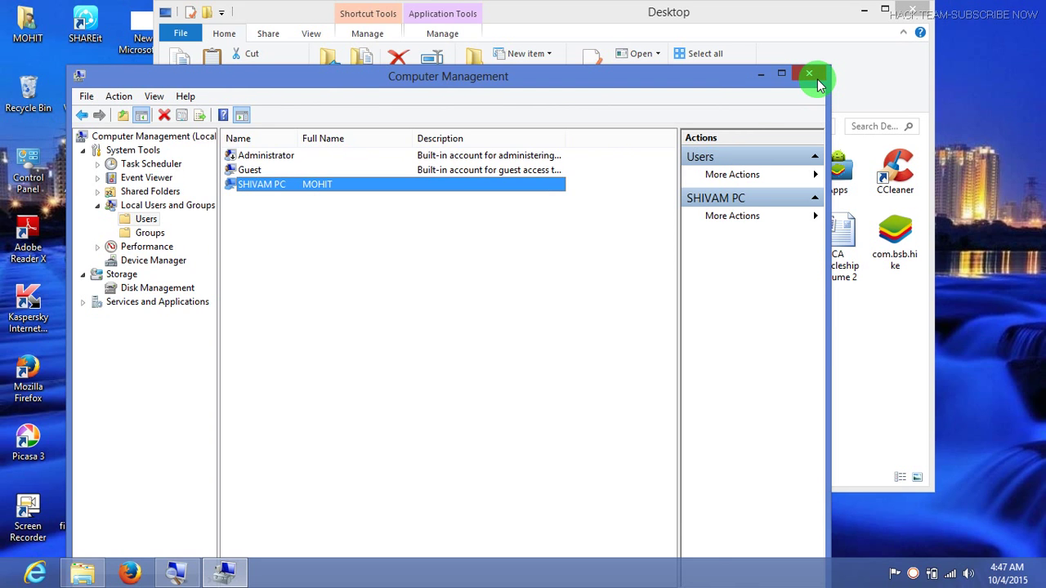
pyautogui.click(808, 73)
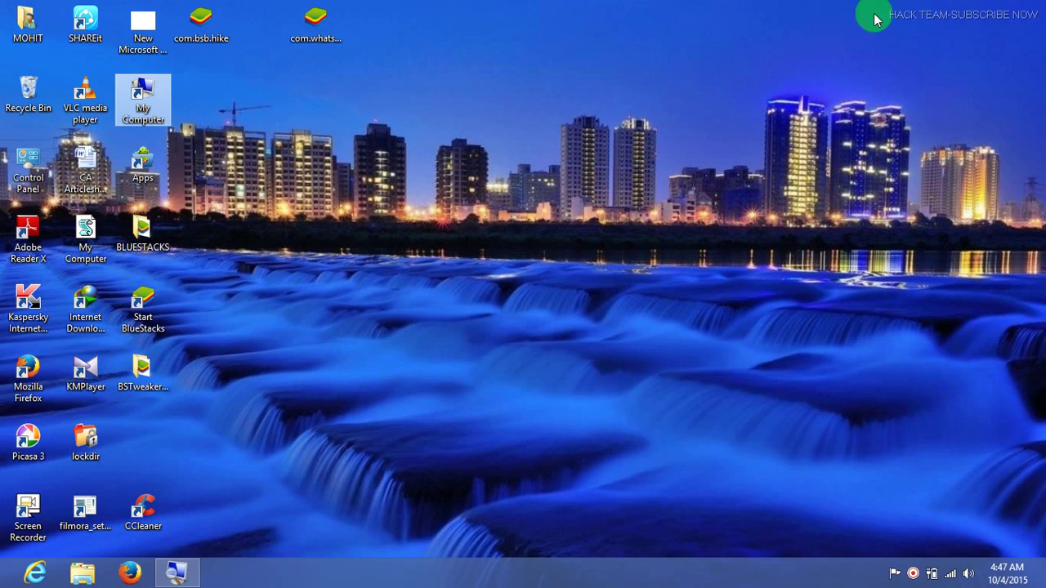
pyautogui.moveTo(483, 223)
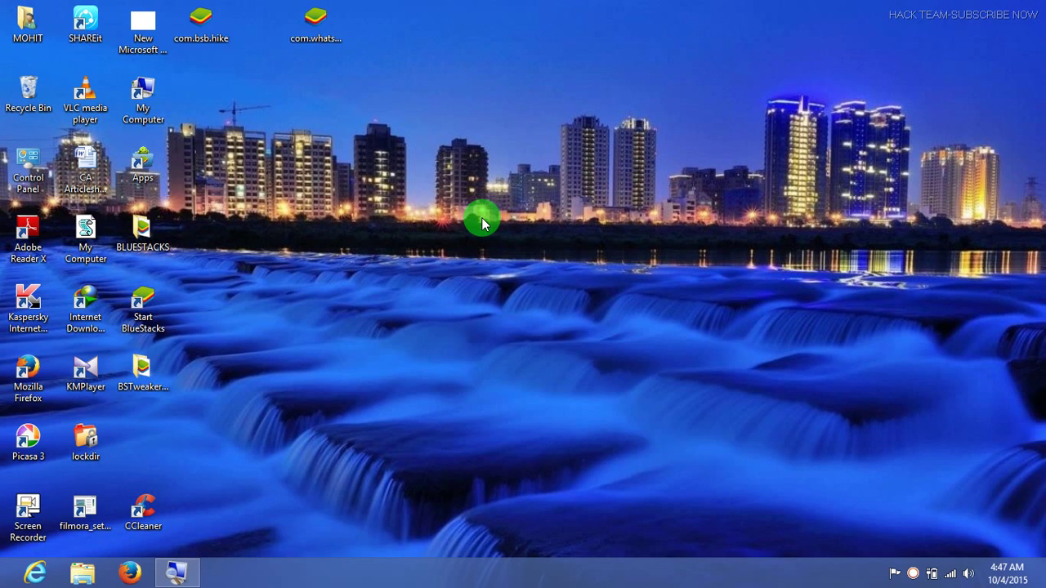